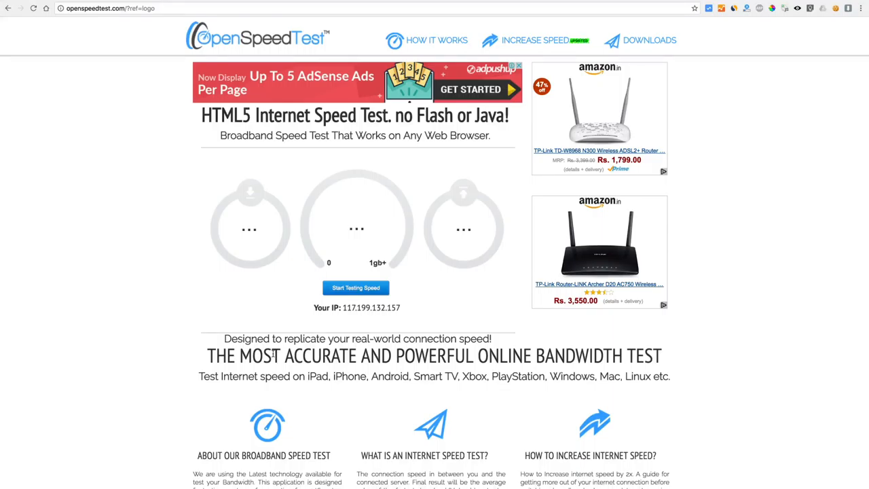
{"action": "mouse_move", "coordinate": [215, 311]}
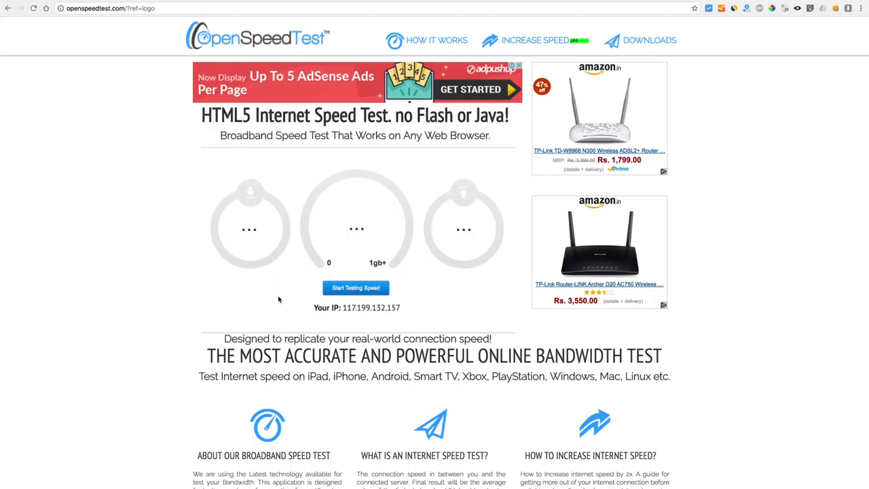
Start the speed test so download speed begins measuring, with ping at 21 ms
{"action": "left_click", "coordinate": [355, 287]}
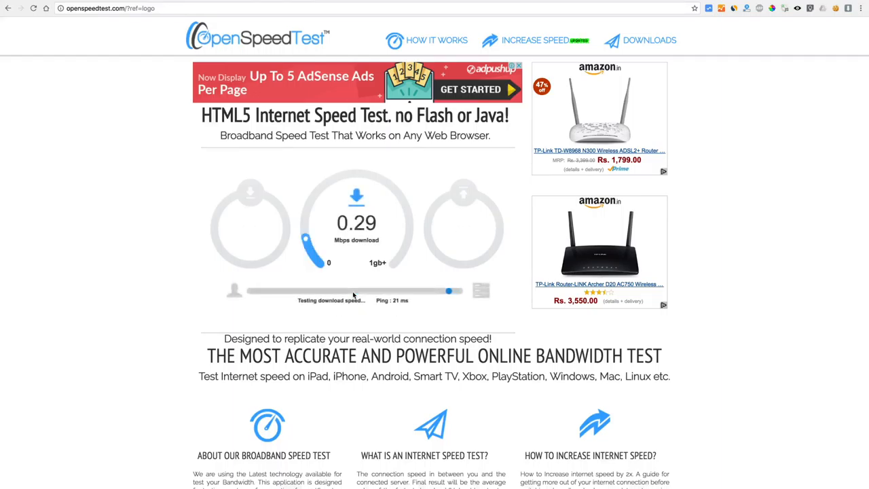